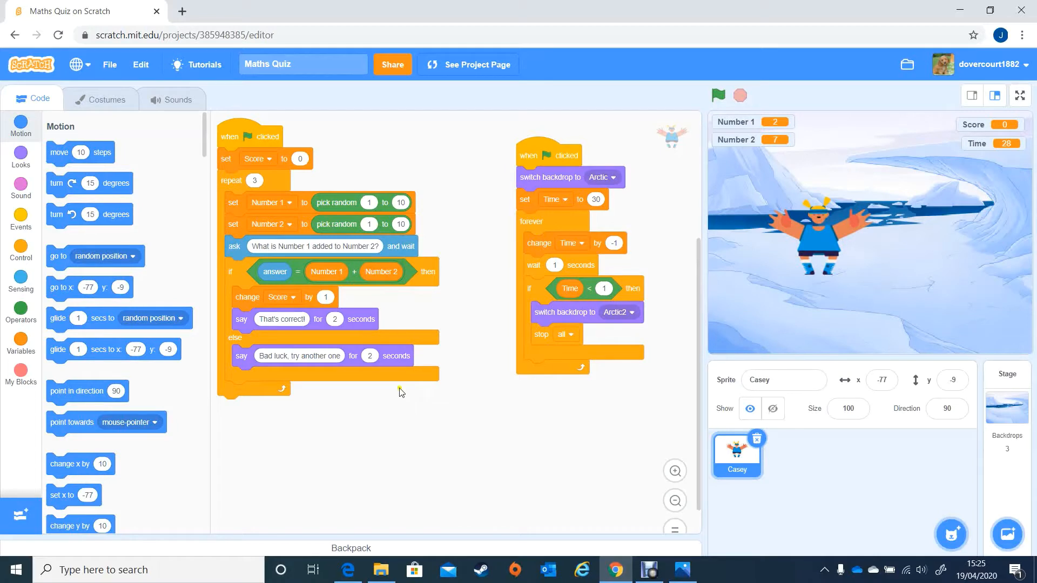
mouse_move(502, 198)
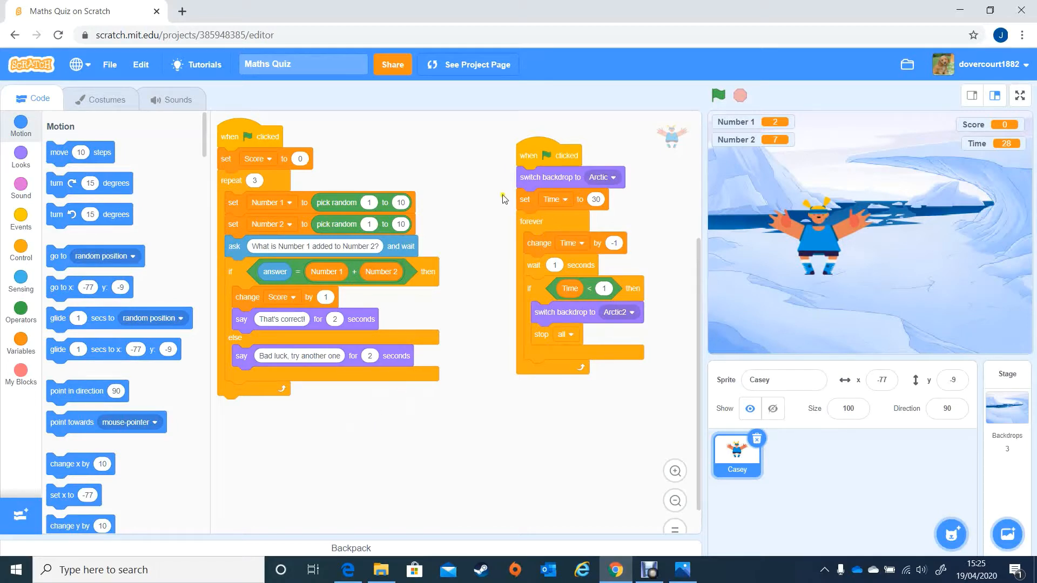
mouse_move(505, 199)
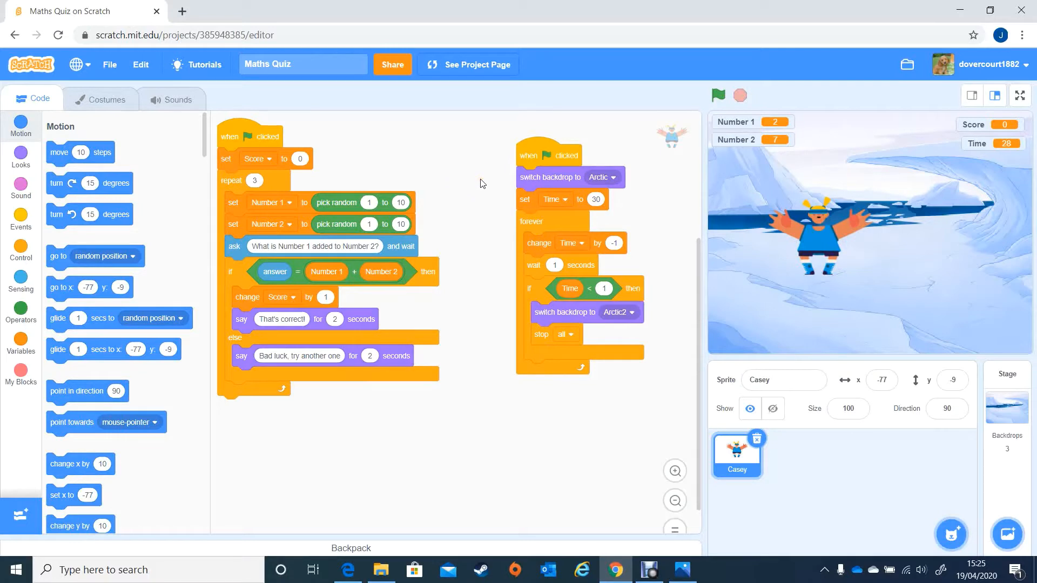
mouse_move(271, 376)
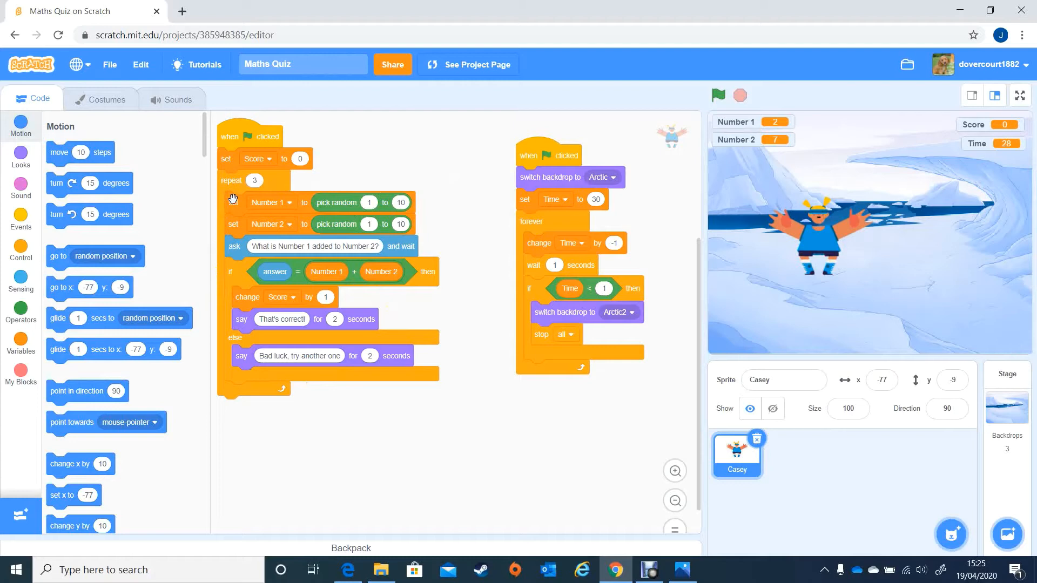
mouse_move(233, 180)
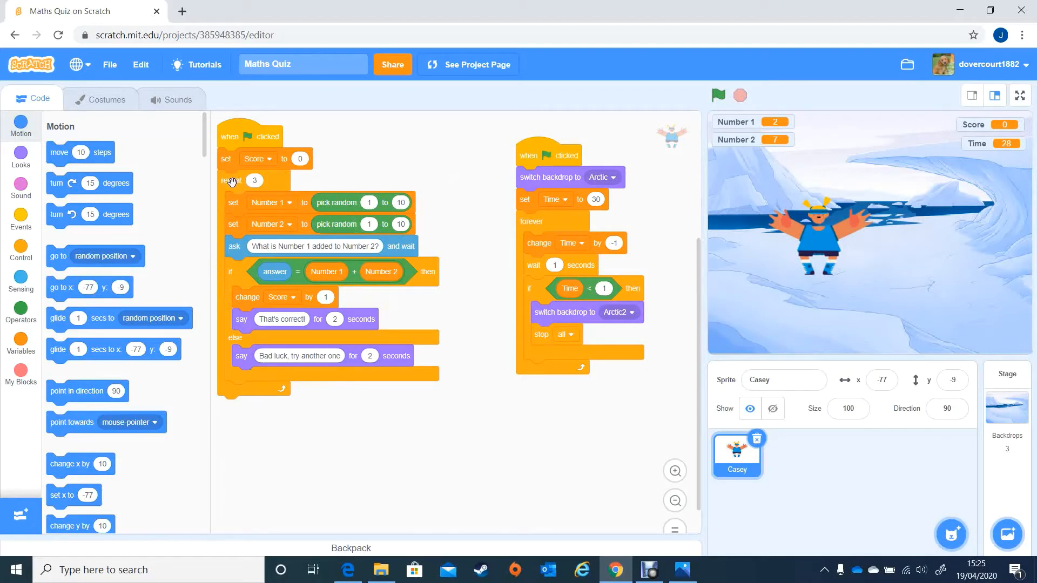
- Duplicate the whole repeat-3 addition loop via its right-click menu
right_click(231, 180)
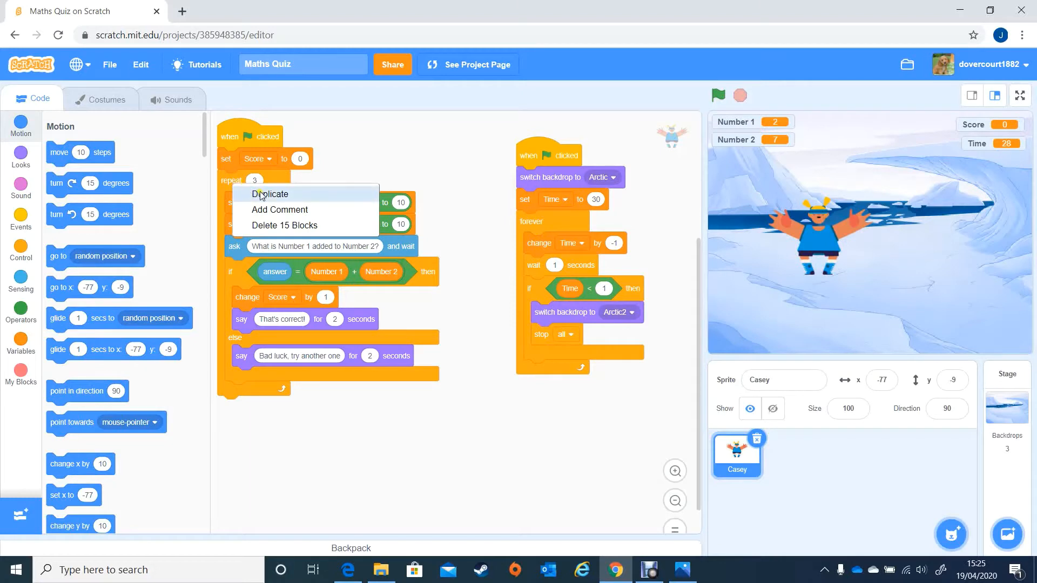
click(267, 193)
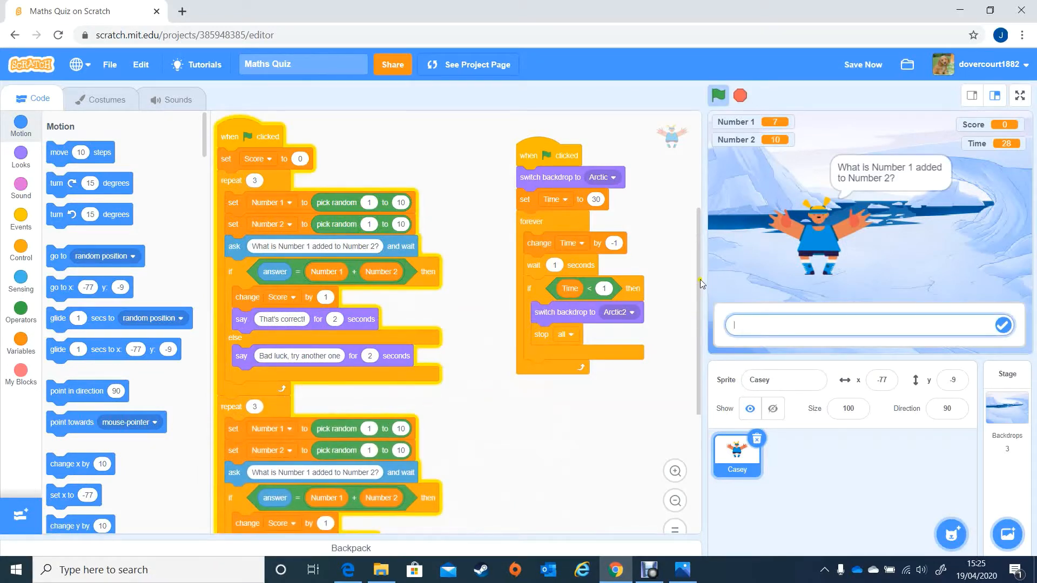
scroll(down, 3)
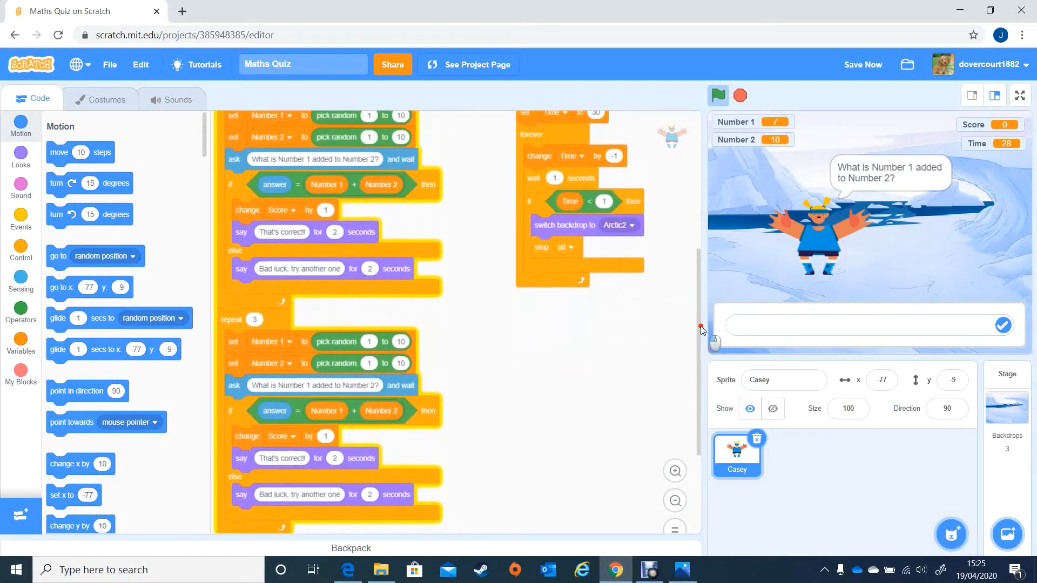
scroll(down, 3)
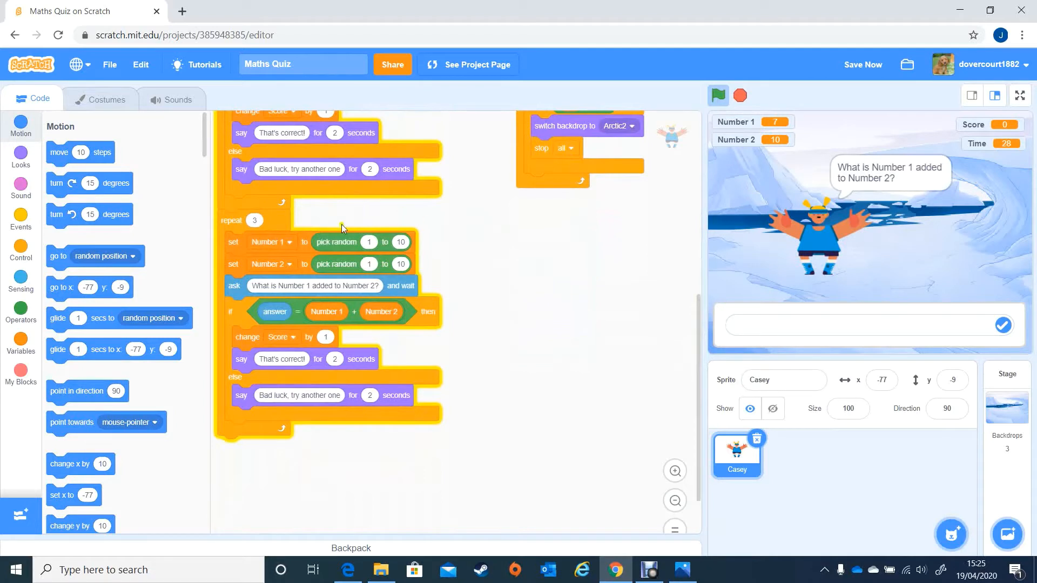
mouse_move(431, 293)
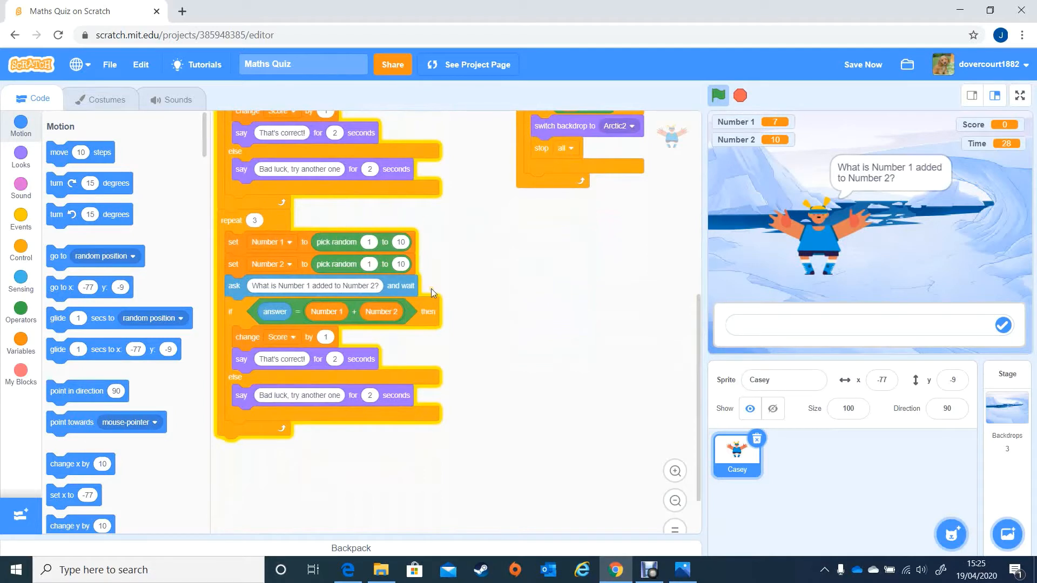
mouse_move(289, 246)
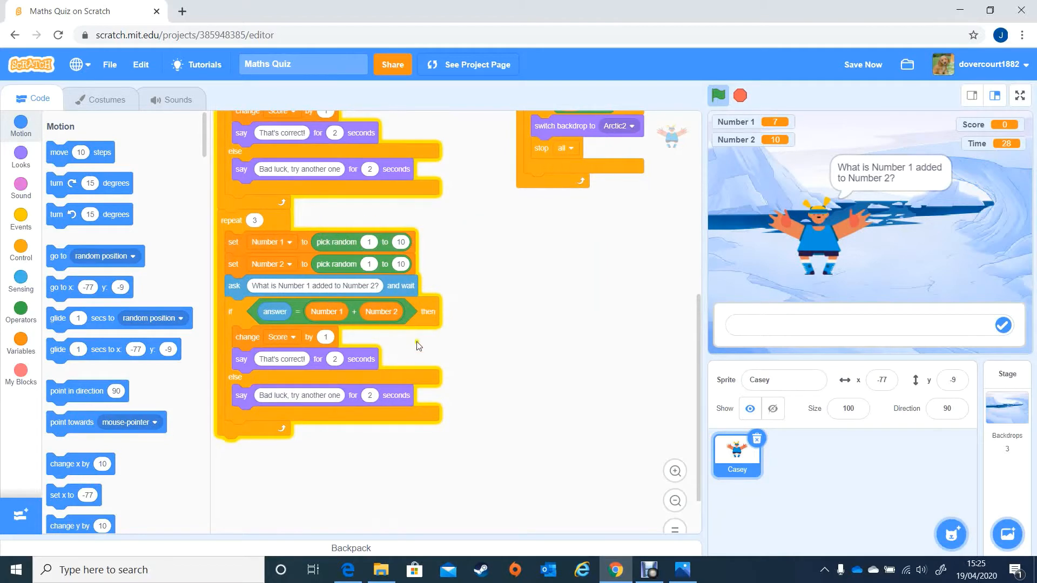
mouse_move(370, 242)
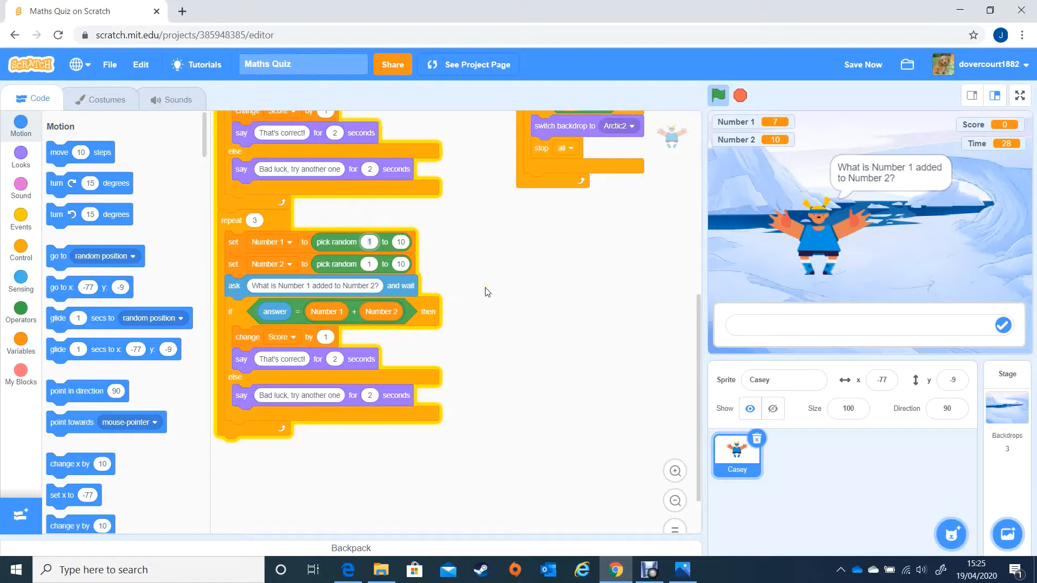
mouse_move(432, 290)
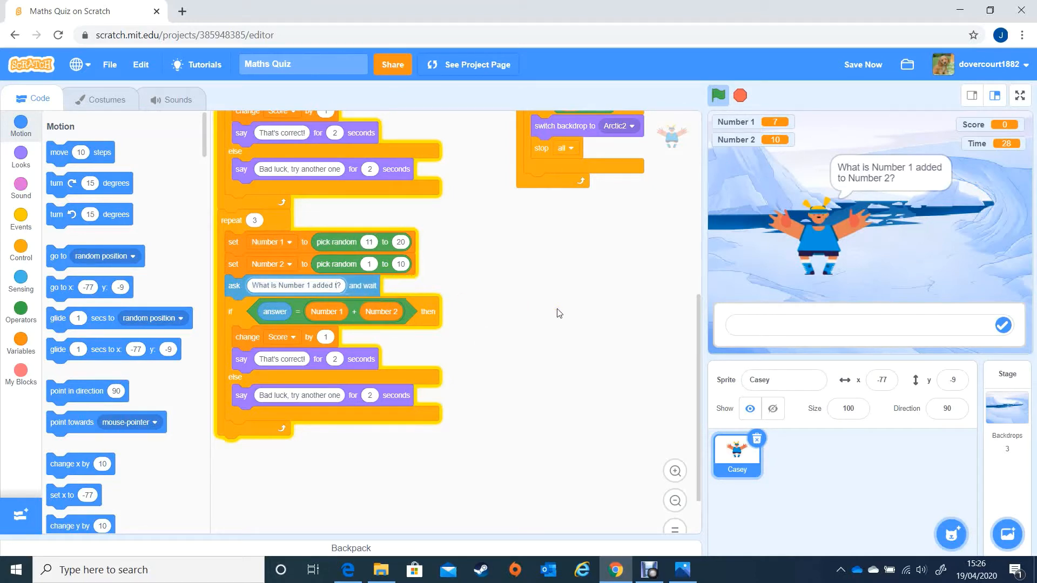
- Edit the second loop's ask text into the subtraction question
click(296, 285)
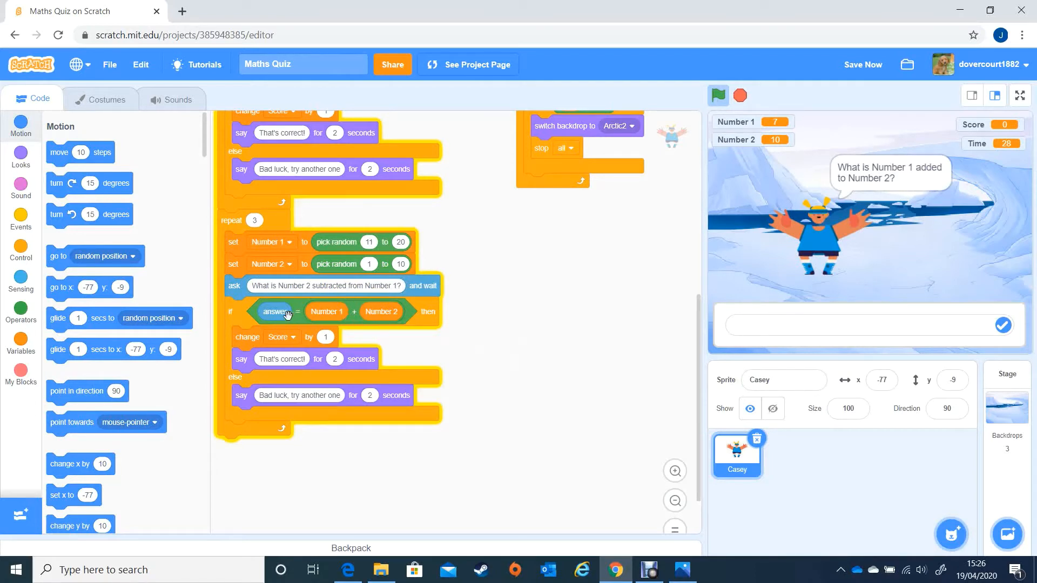
mouse_move(349, 311)
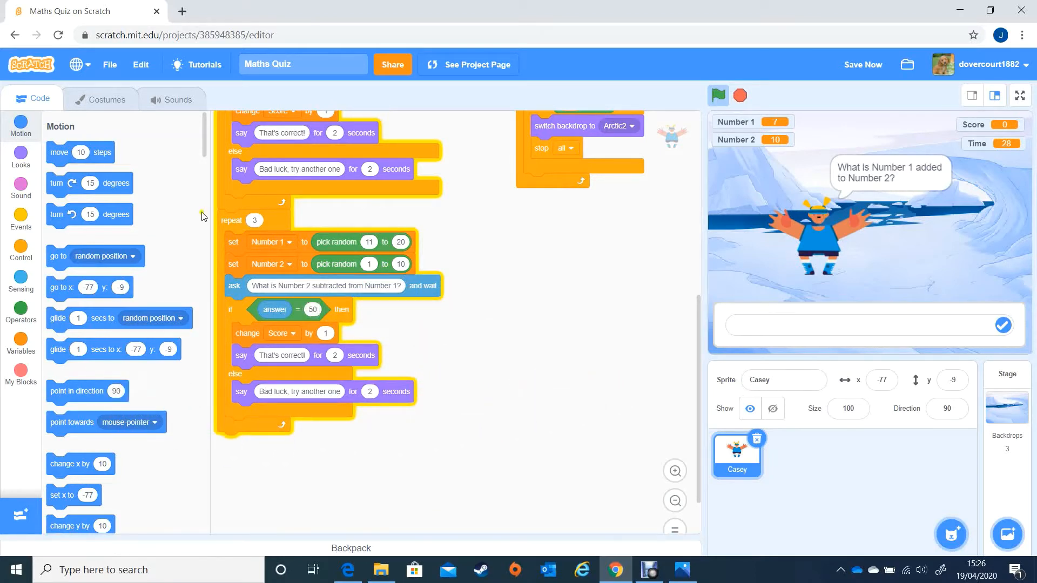
- Fill the subtraction operator's empty slot with a Number variable in the if condition
click(20, 311)
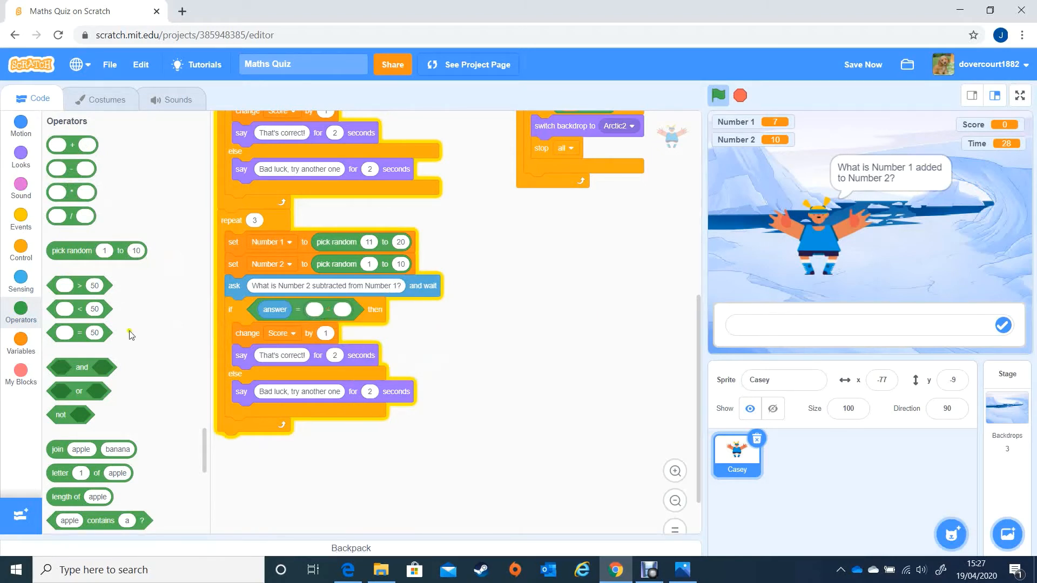
click(21, 342)
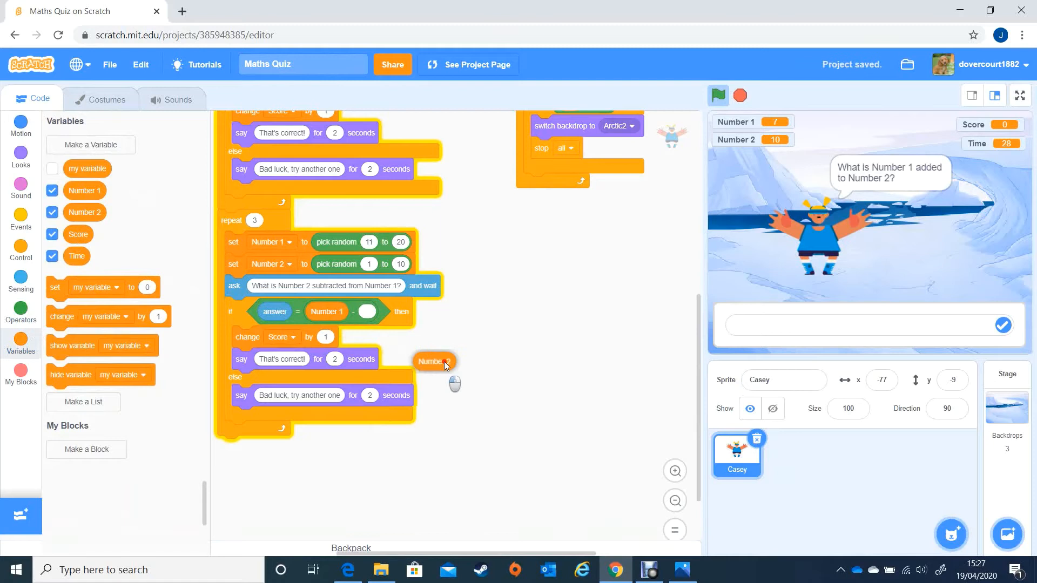
drag(433, 362, 380, 311)
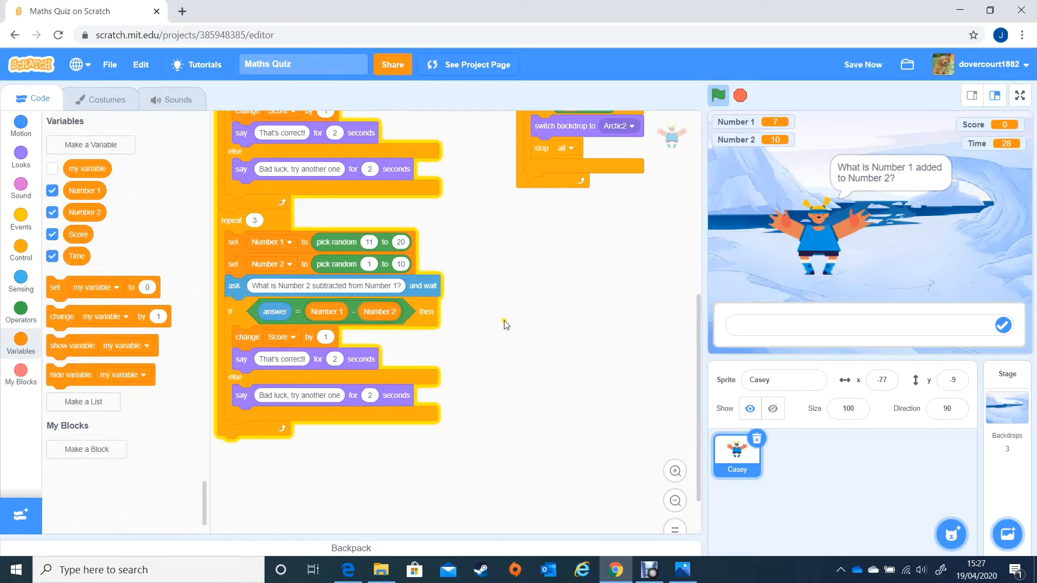
mouse_move(462, 261)
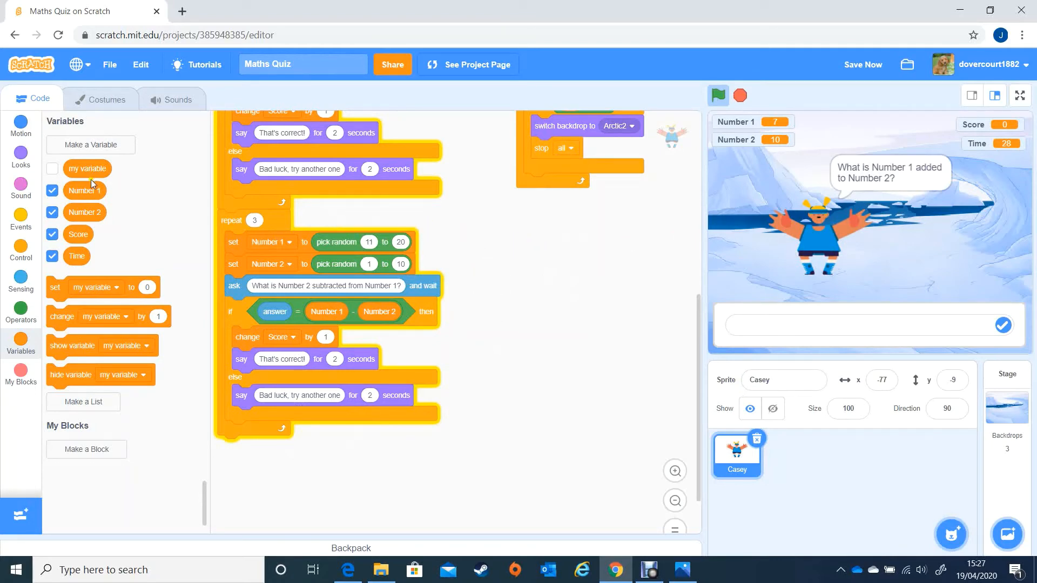
- Add a say block reading 'Now for Level 2!' for 2 seconds above the subtraction loop
click(21, 157)
text(Now for!)
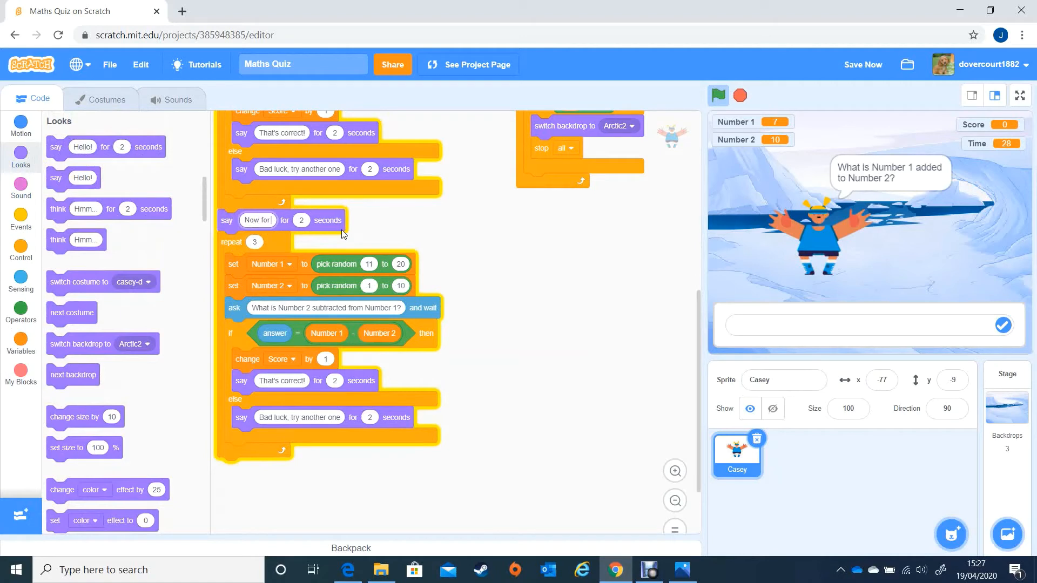
text(Level 2)
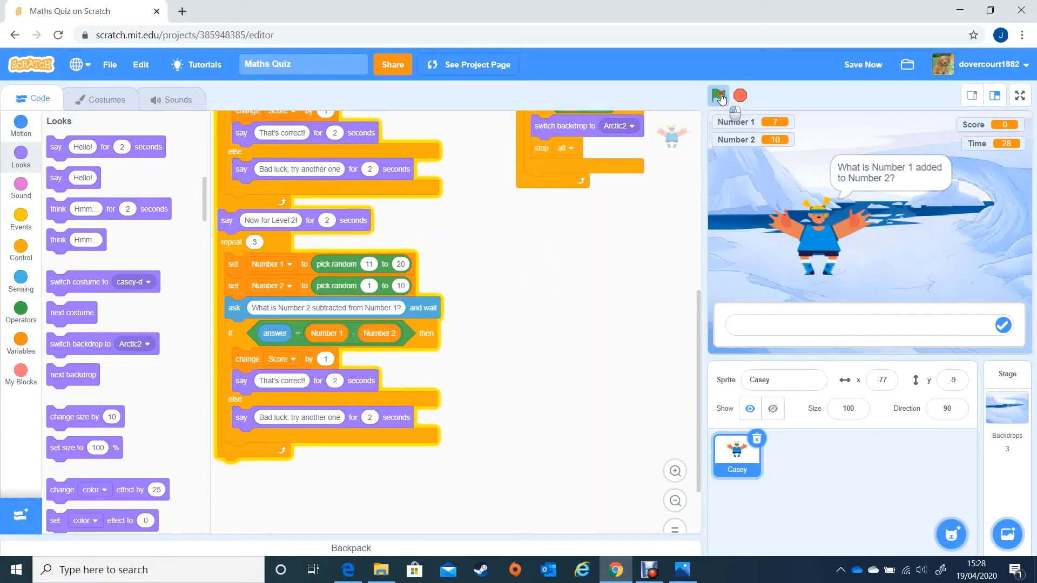
- Run the quiz from the green flag and answer the three addition questions, starting with 13
click(720, 95)
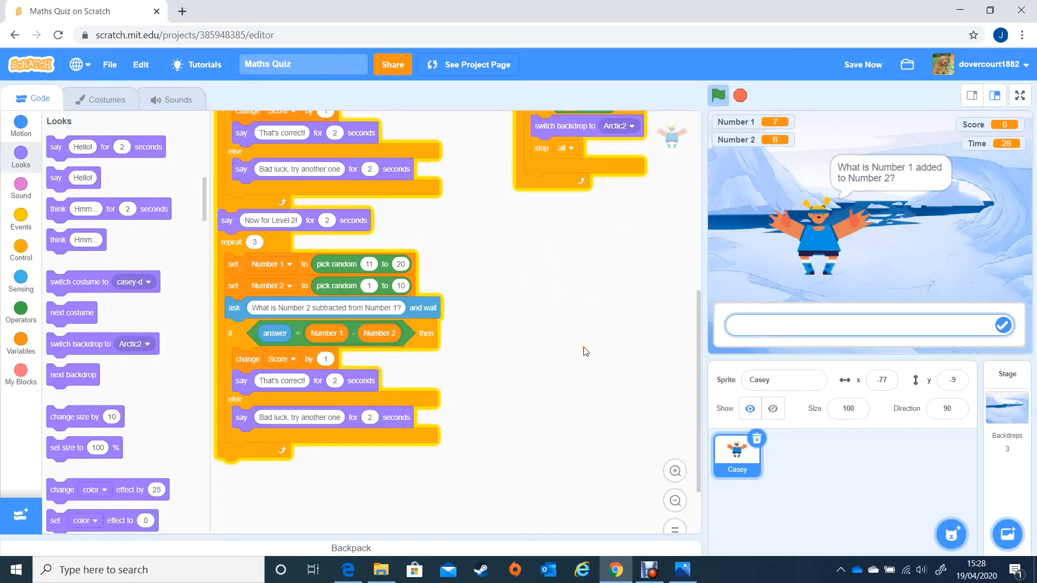
text(13)
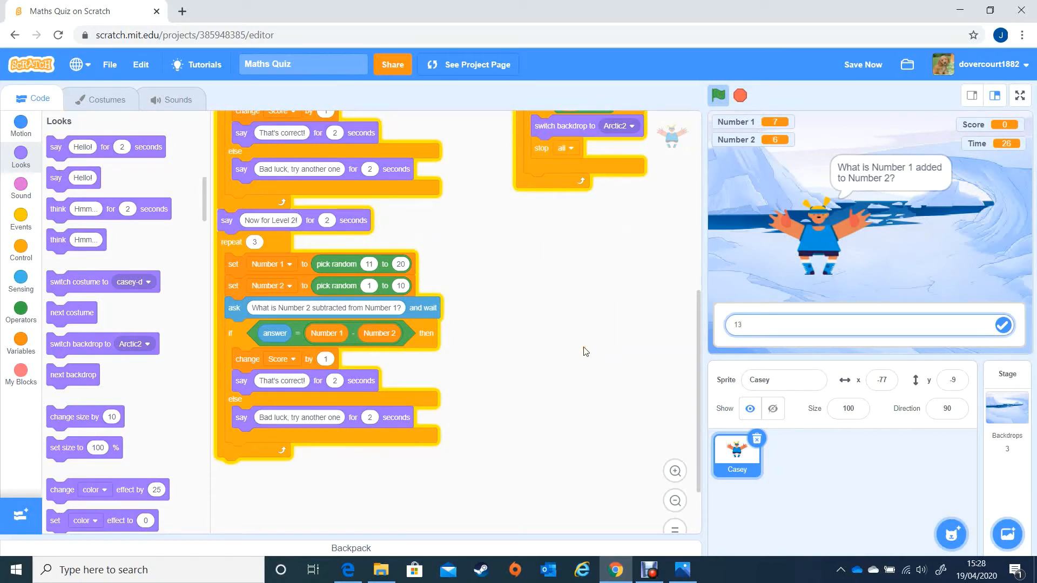
click(1002, 325)
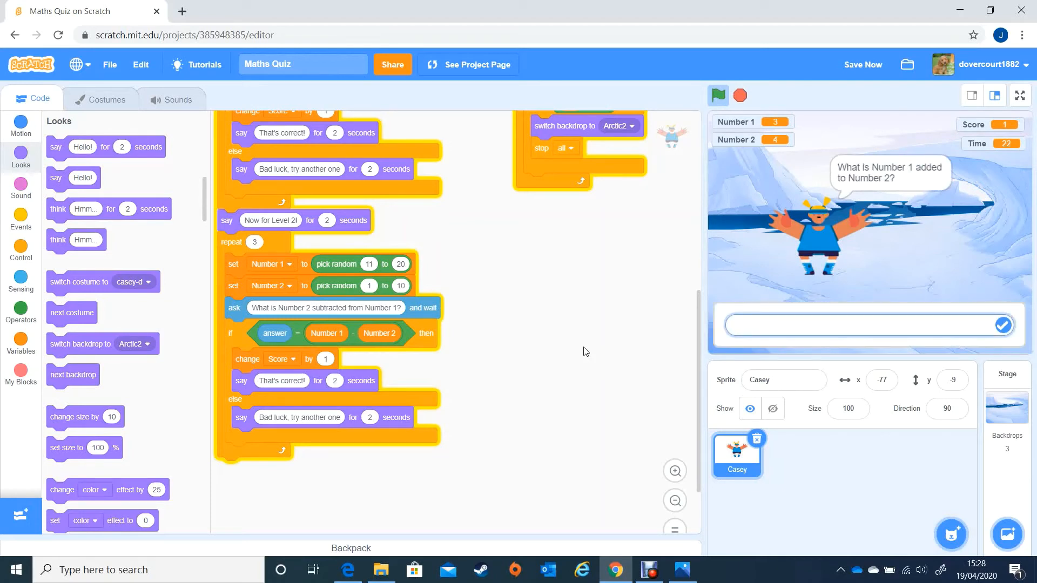
click(1002, 325)
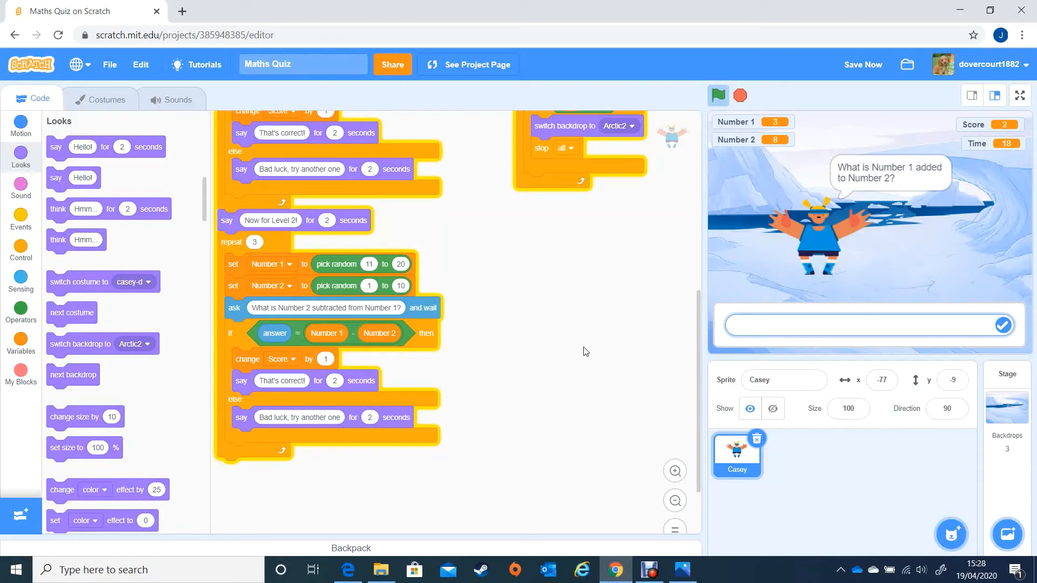
click(1001, 326)
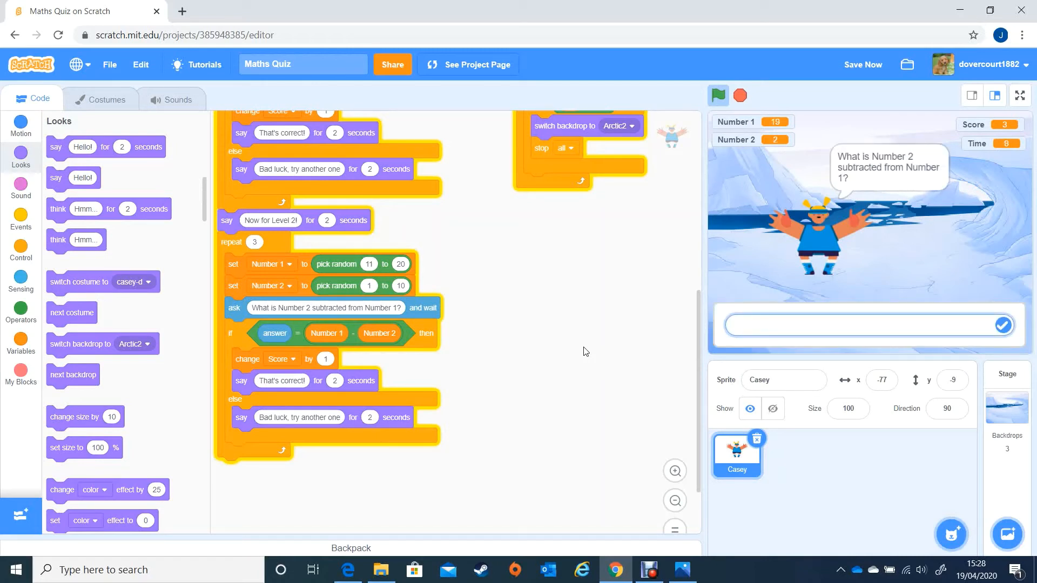
- Answer the subtraction questions with 1 and 3 until the timer reaches Game Over
text(1)
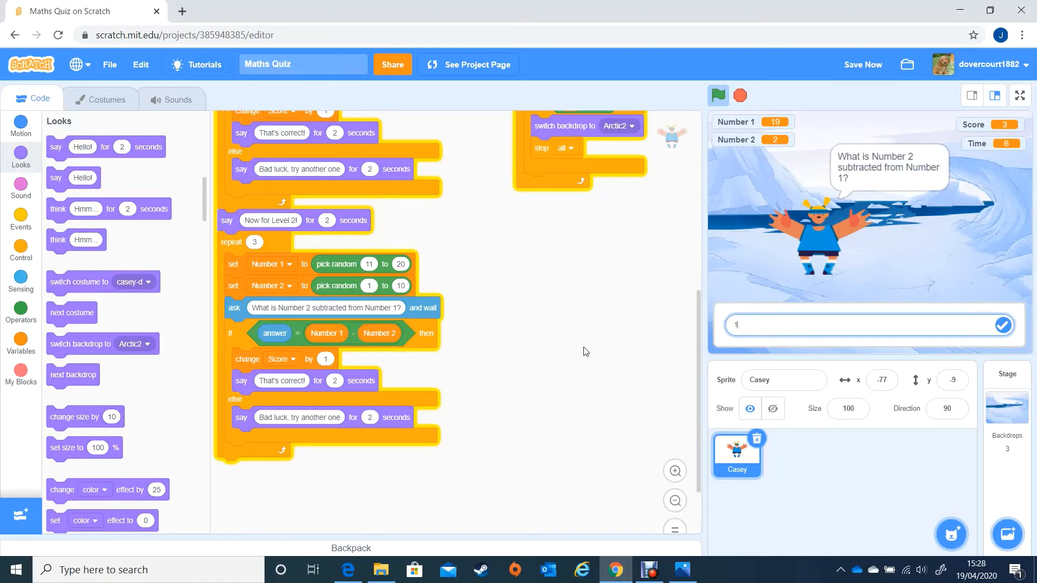
click(1003, 325)
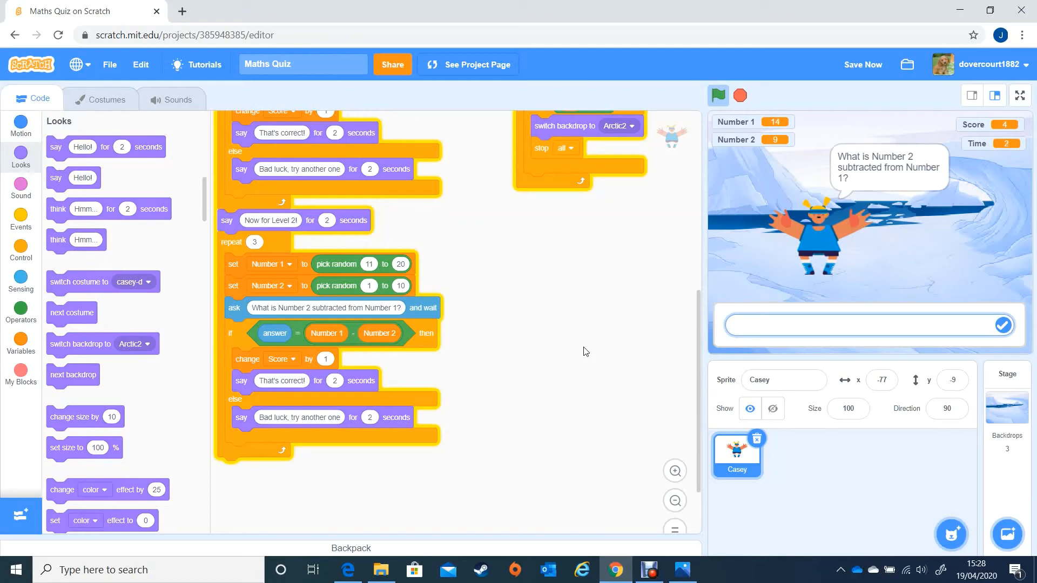
text(3)
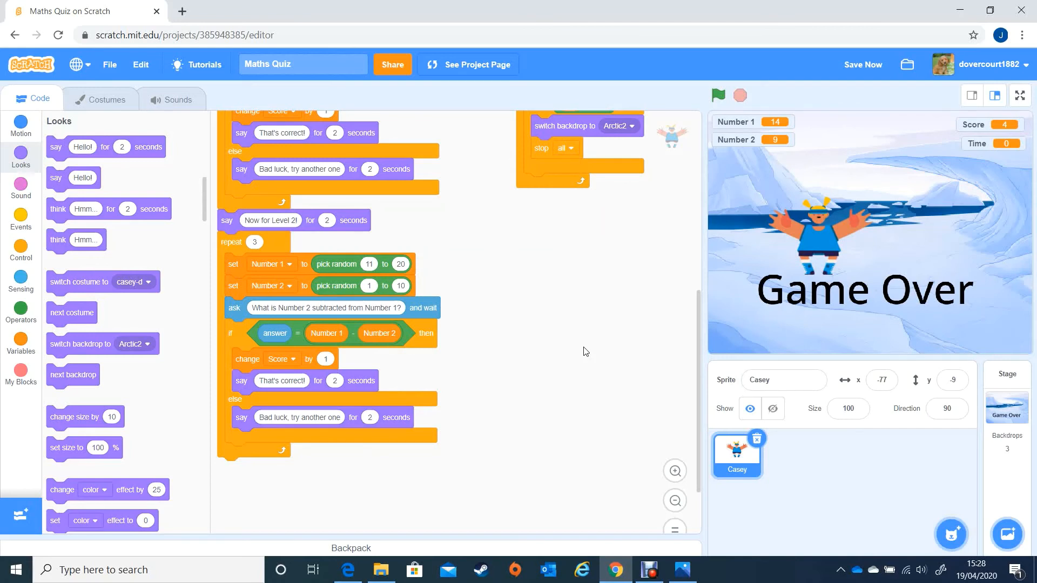
mouse_move(500, 292)
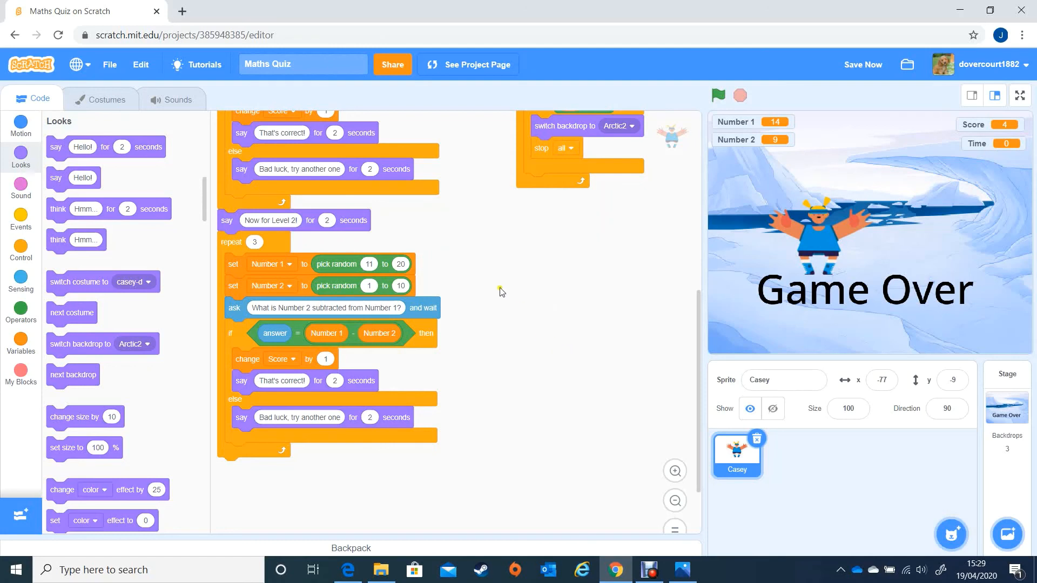
mouse_move(460, 280)
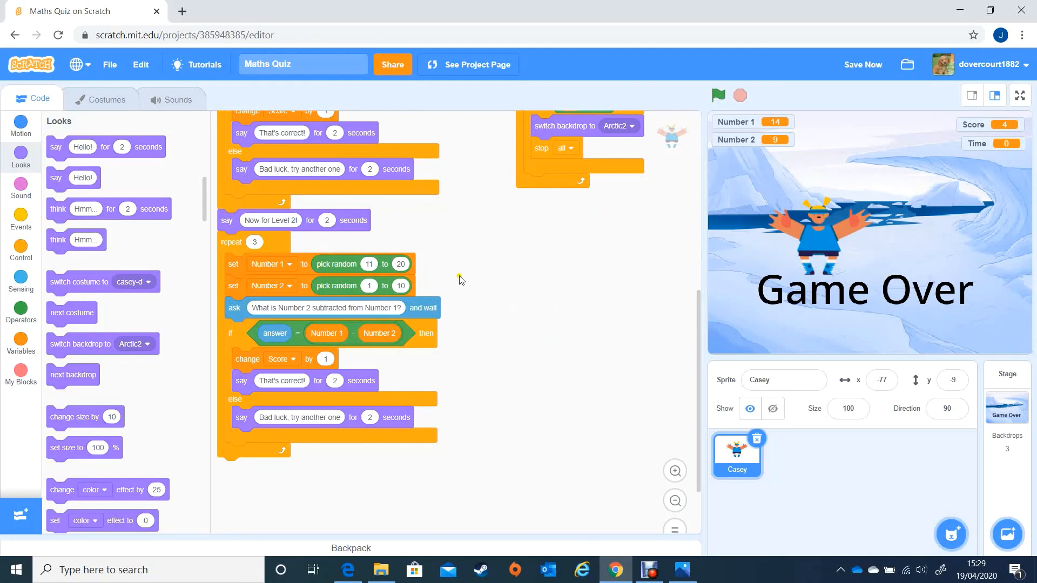
mouse_move(471, 264)
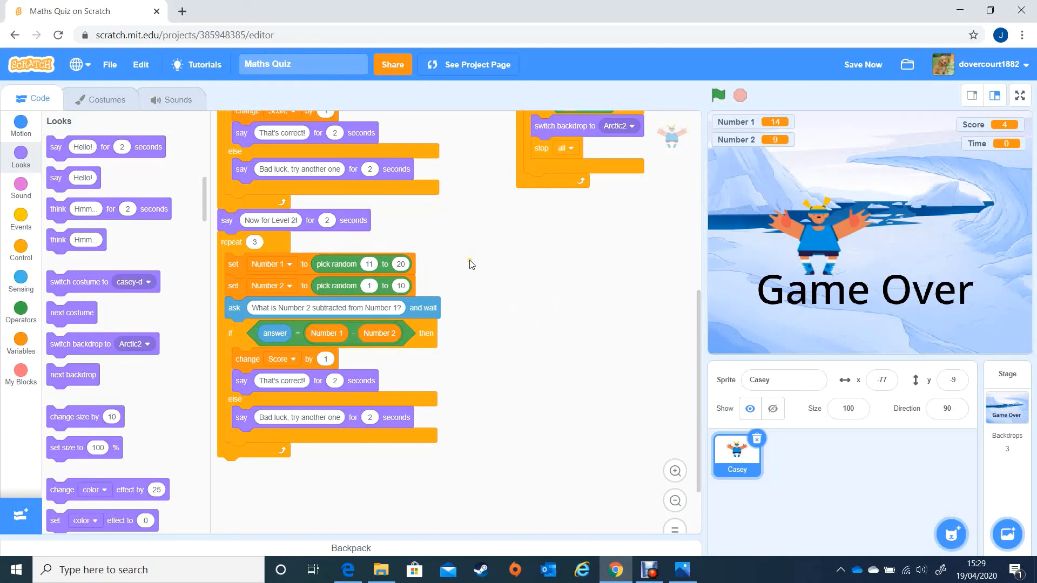
mouse_move(568, 310)
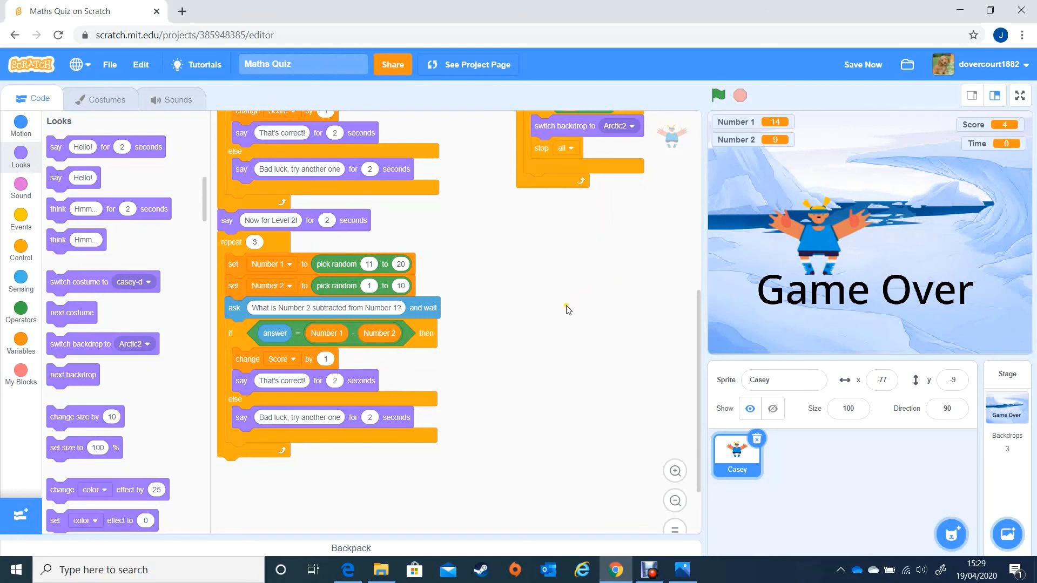
mouse_move(535, 324)
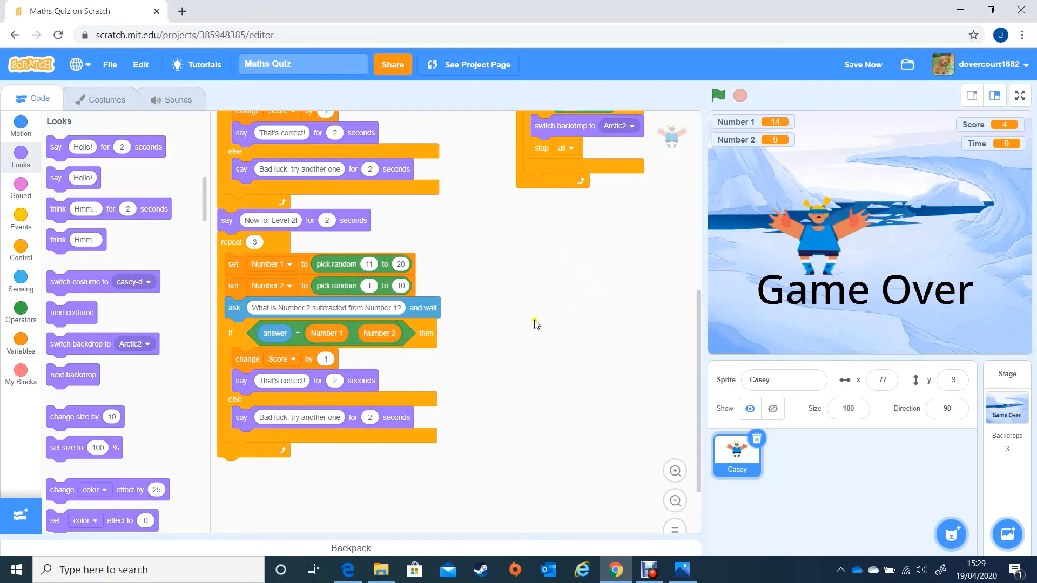